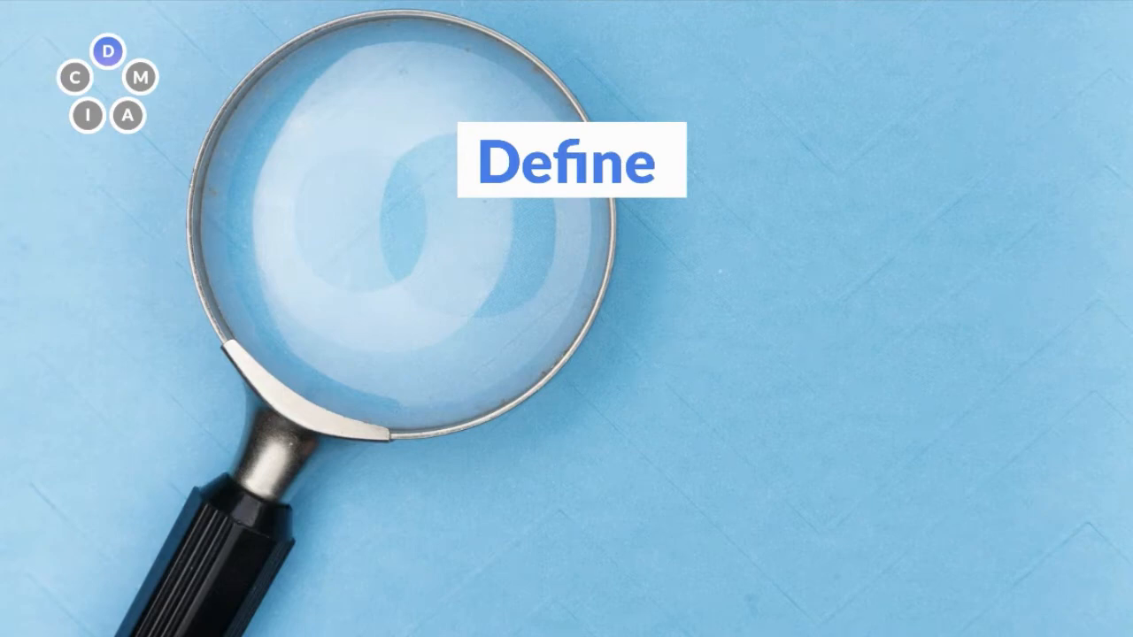
pyautogui.click(140, 81)
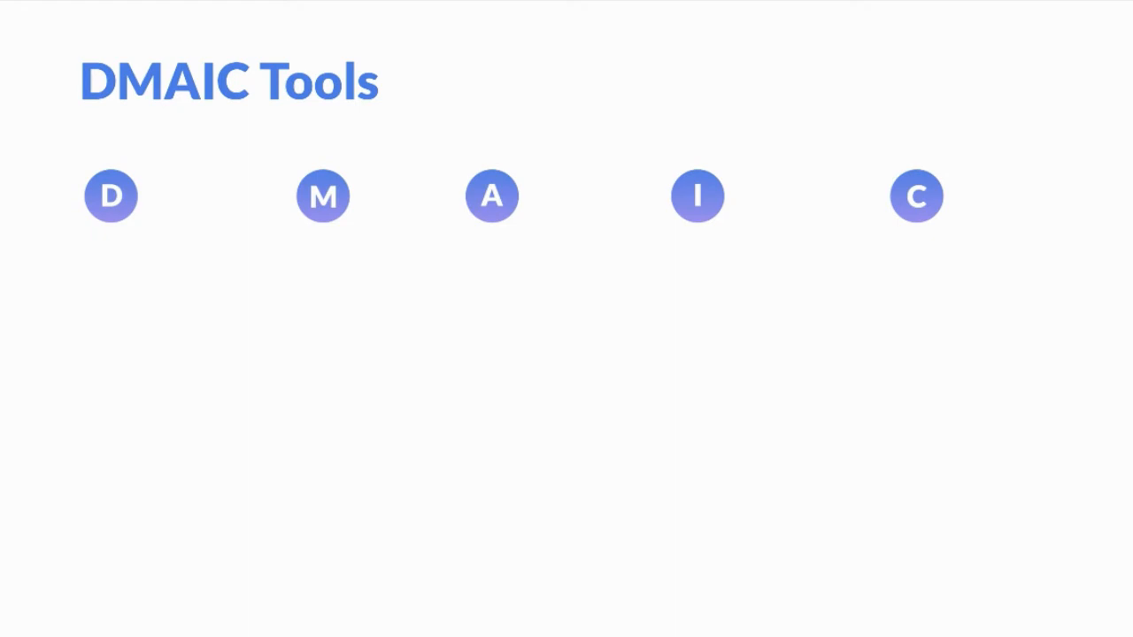
pyautogui.click(110, 195)
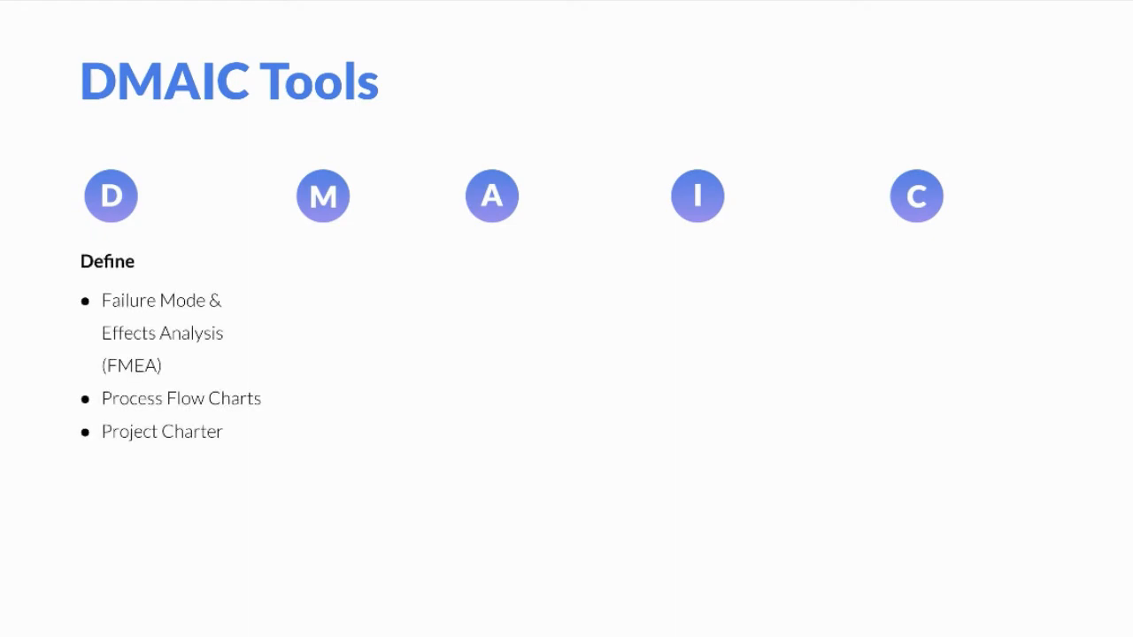